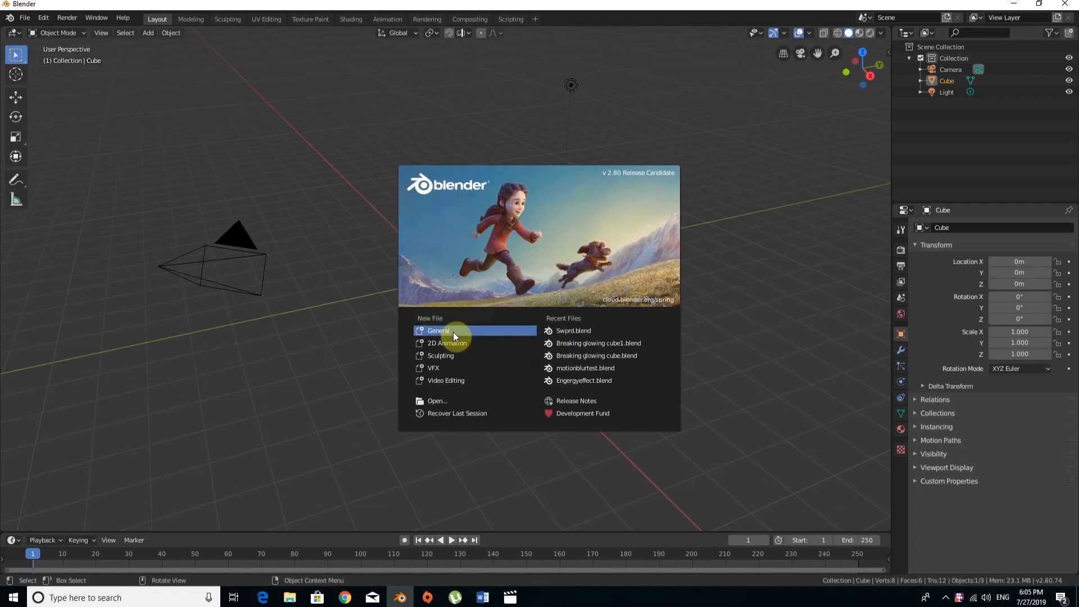
Start a new General scene and orbit around the default cube, camera and light
left_click(438, 331)
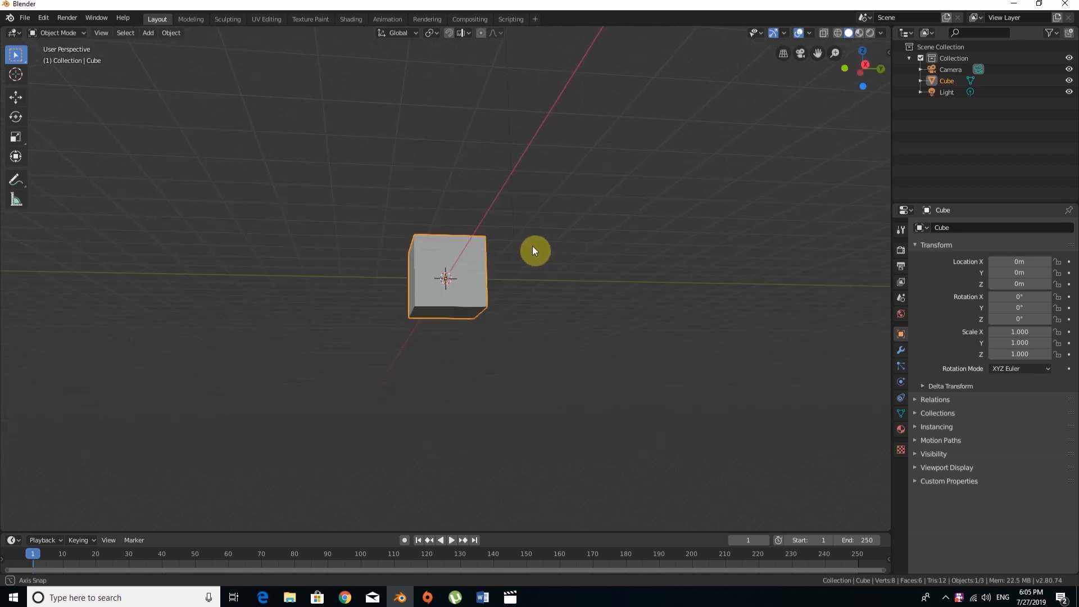
left_click_drag(535, 250, 655, 294)
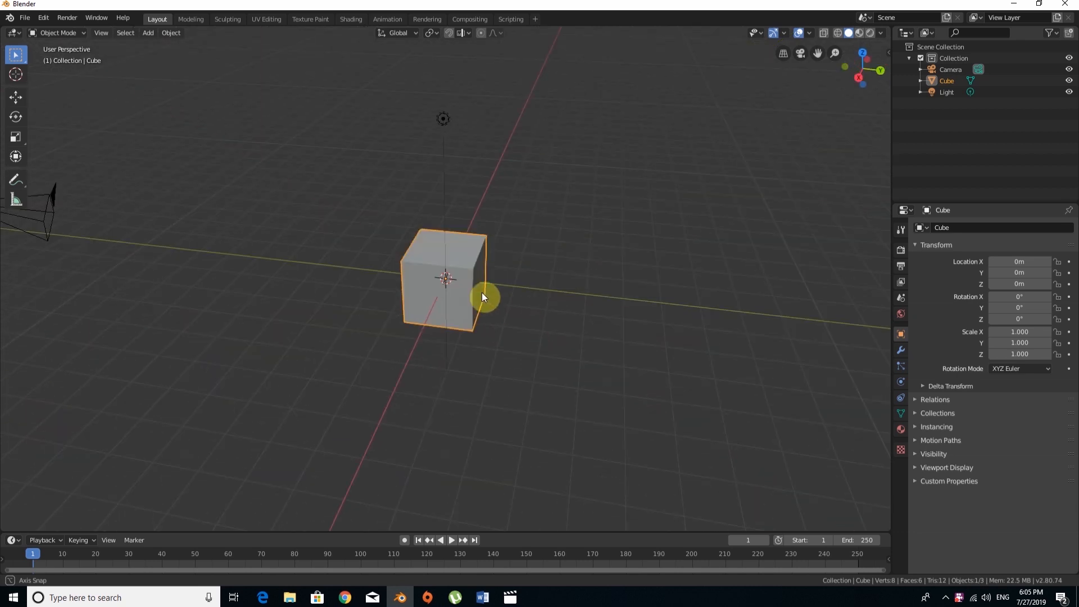
left_click_drag(489, 296, 471, 282)
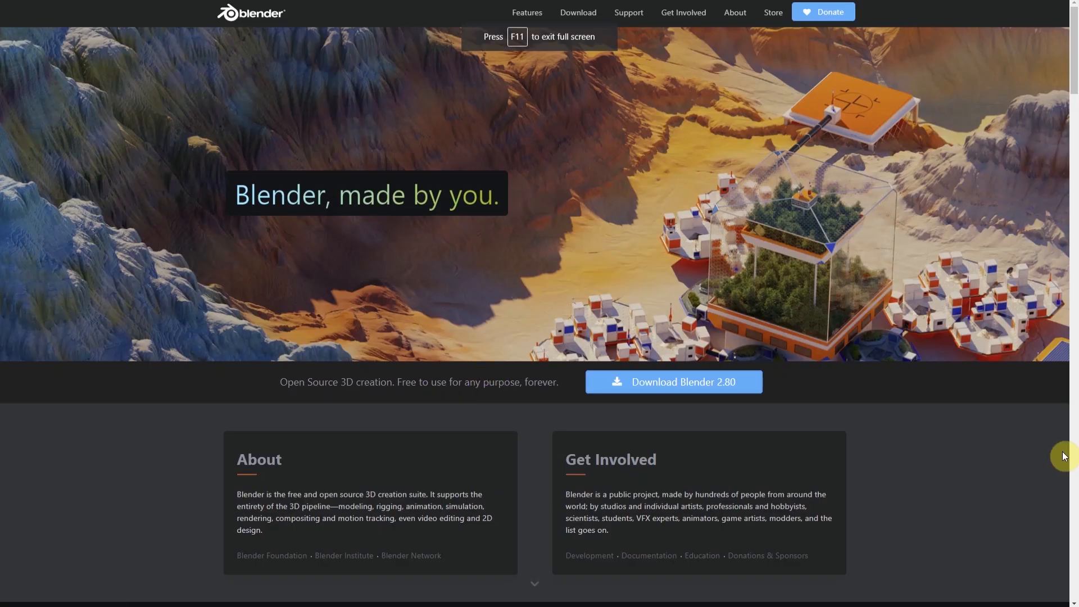
Switch to the browser showing the blender.org home page
left_click(734, 12)
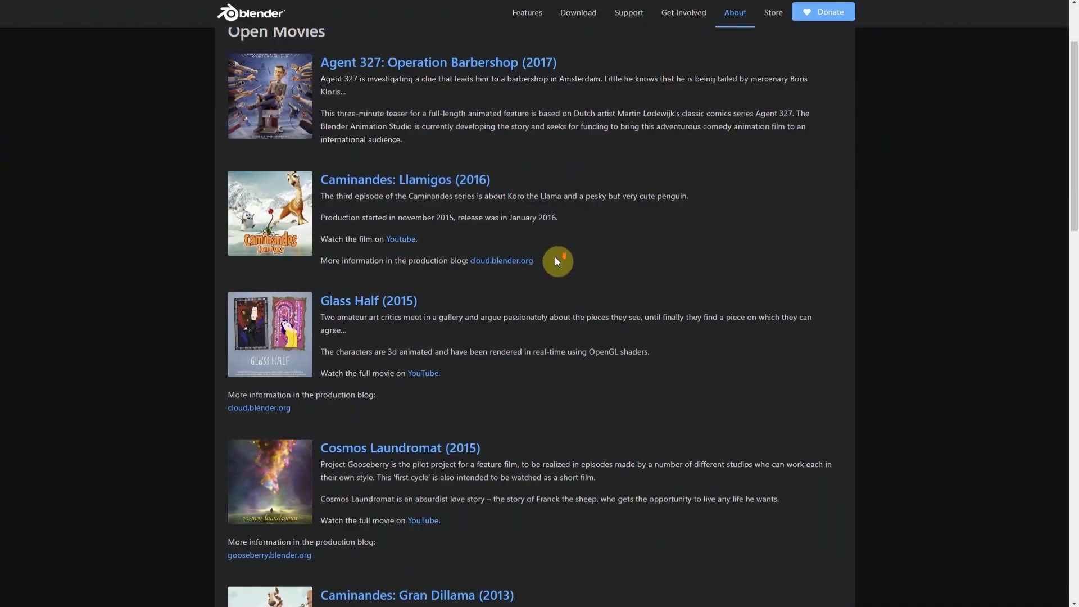
Scroll through the Open Movies list on the blender.org About section
scroll("down", 3)
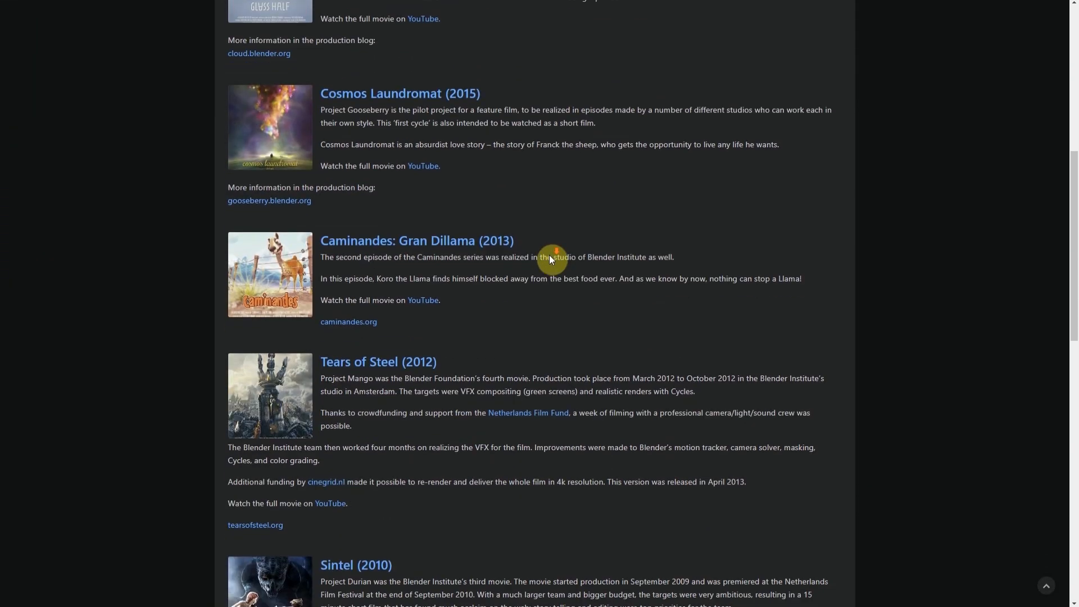
scroll("down", 3)
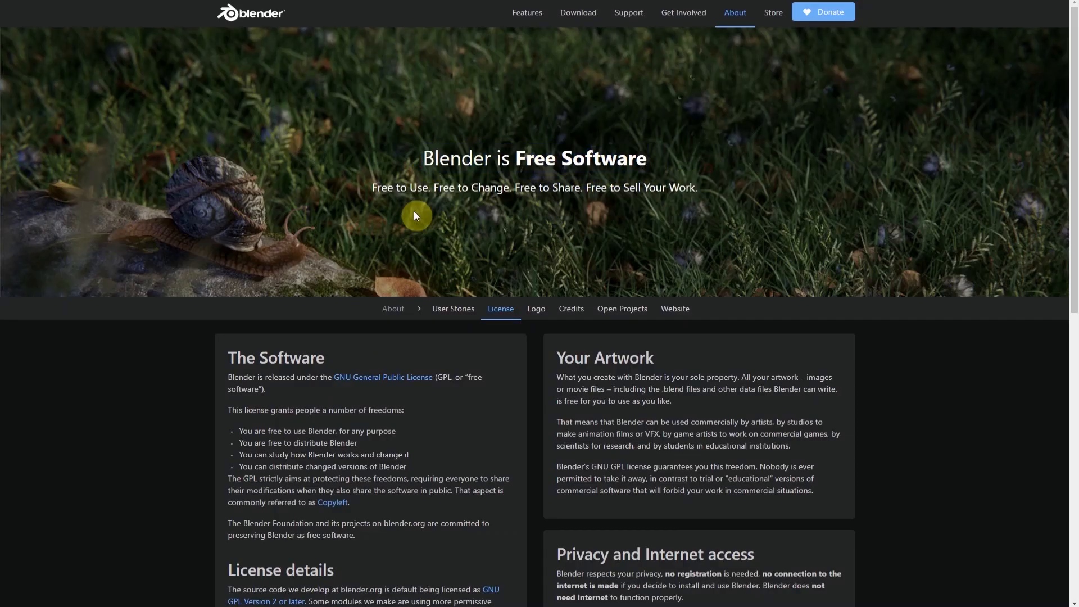
left_click_drag(372, 188, 697, 187)
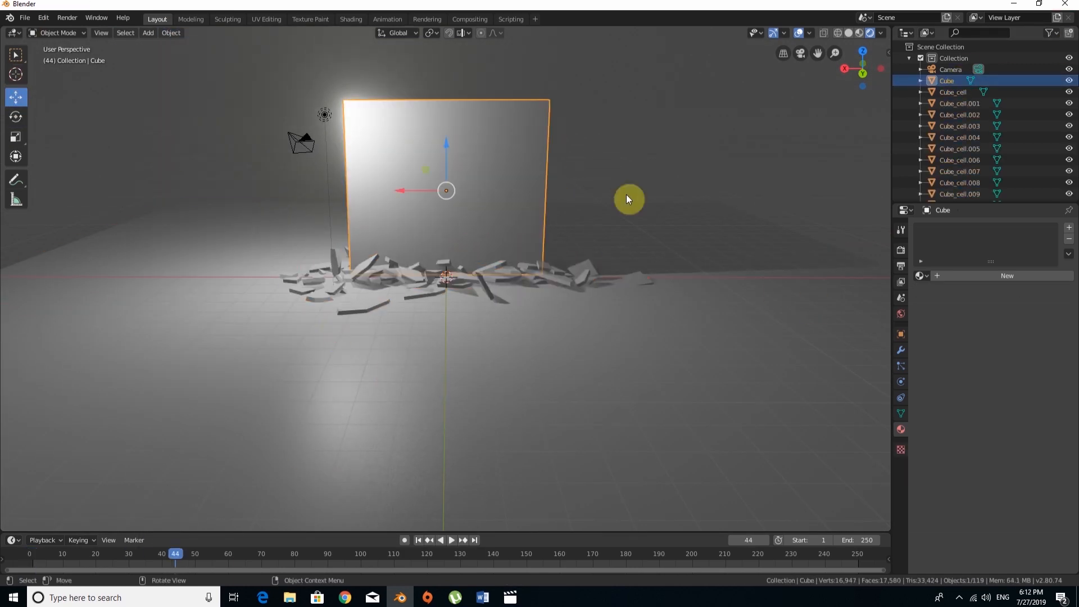
Show the fractured wall in the Shading workspace, then back in the Layout workspace
left_click(350, 19)
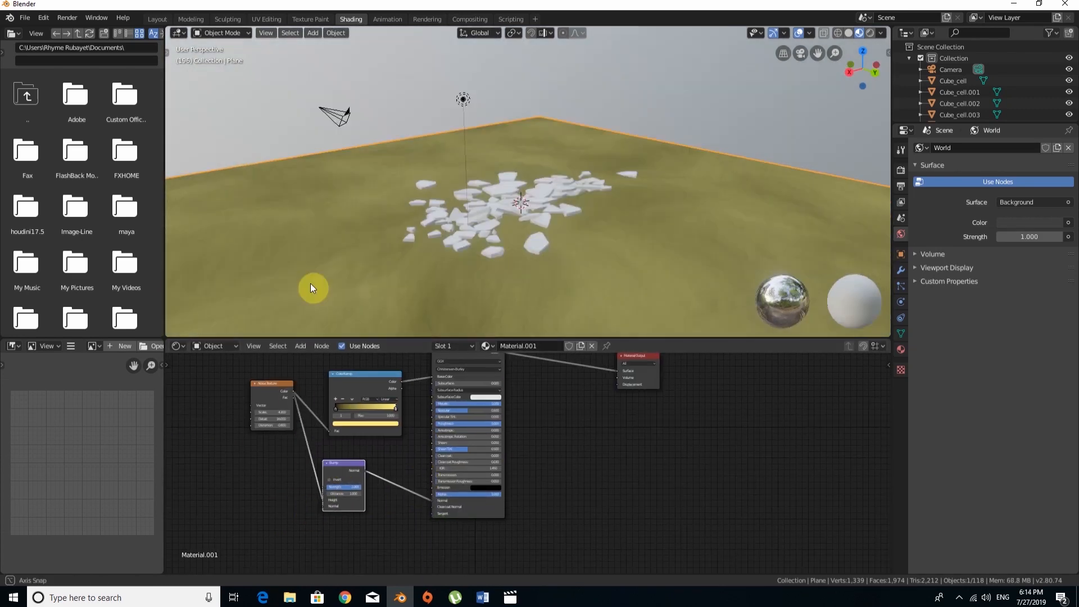
left_click(156, 19)
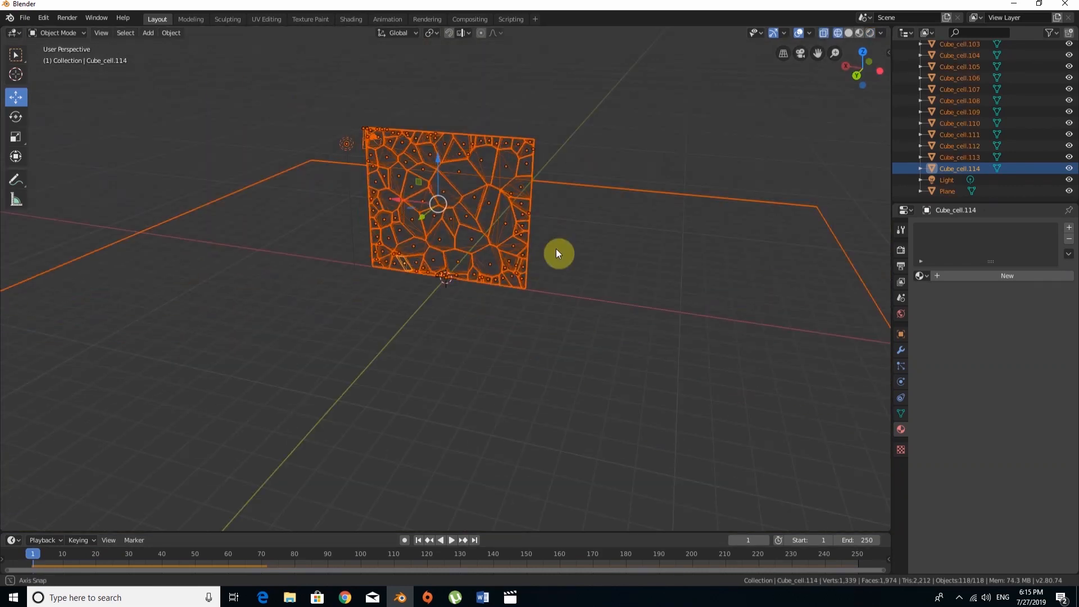